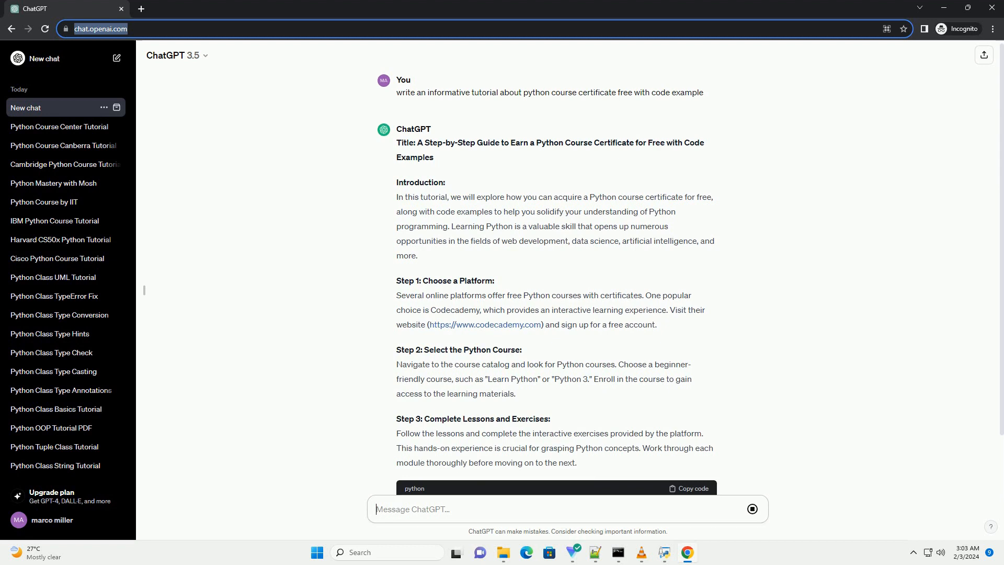
# Scroll down the chat to follow the streaming tutorial through Step 7 and its code examples
pyautogui.scroll(-3)
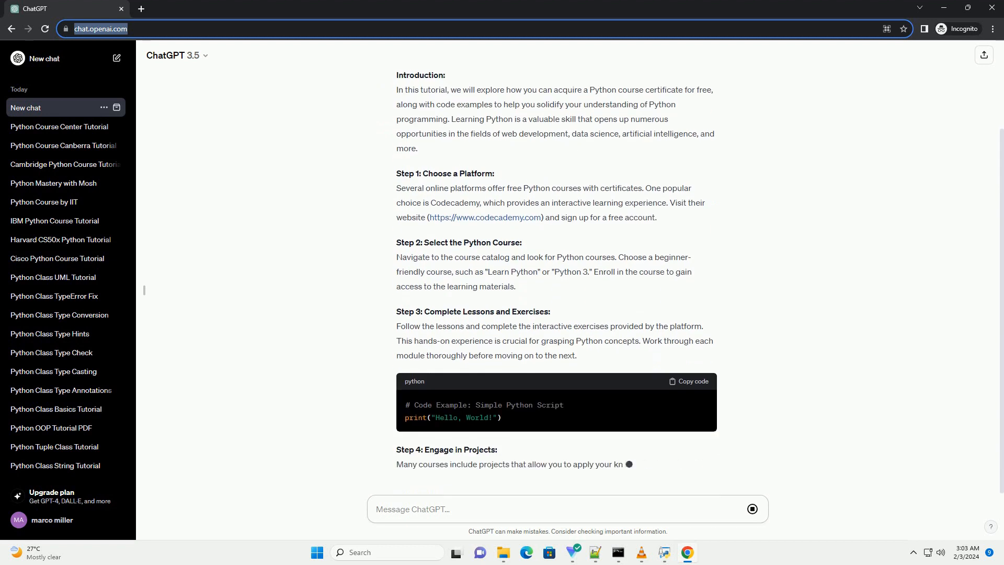
pyautogui.scroll(-3)
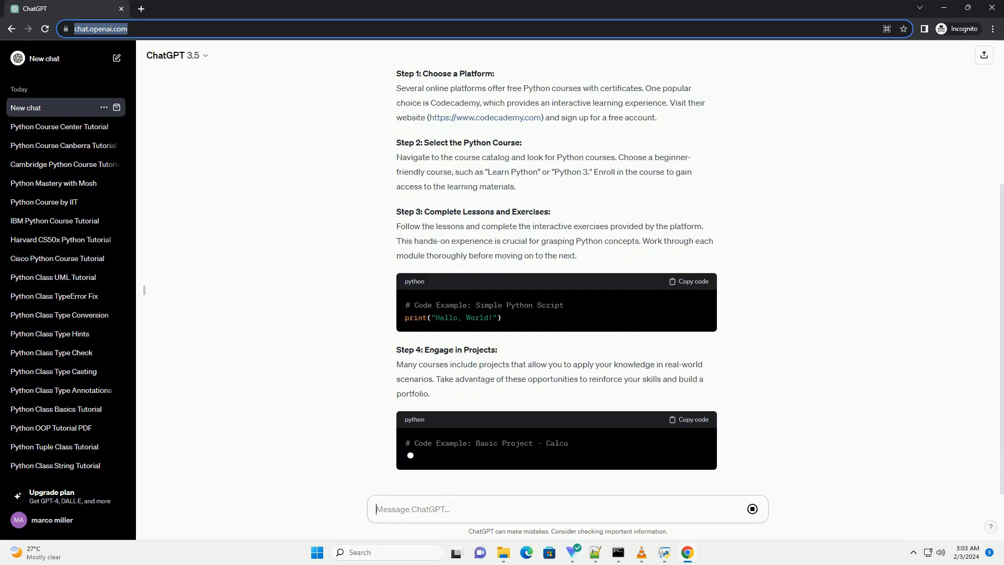
pyautogui.scroll(-3)
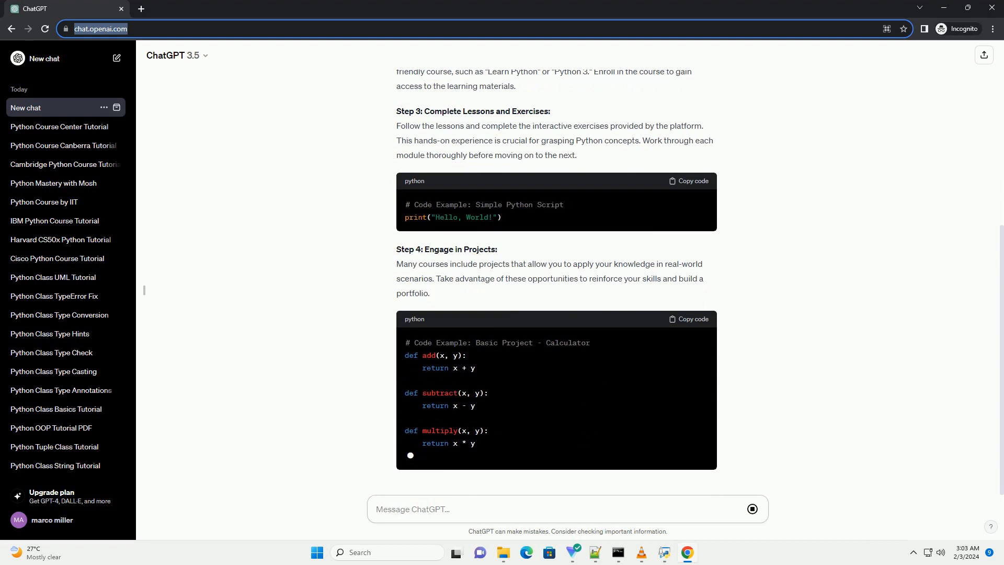
pyautogui.scroll(-3)
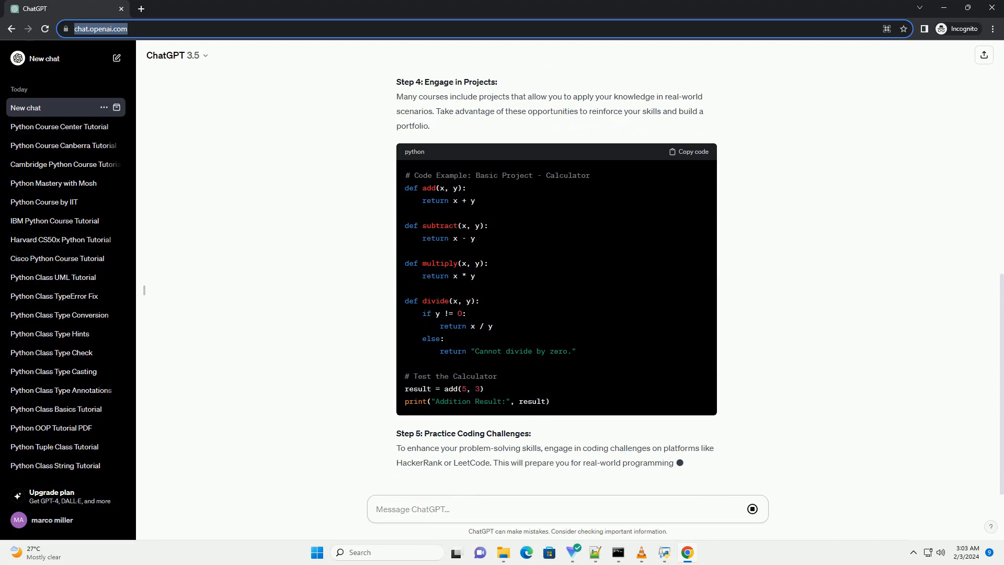
pyautogui.scroll(-3)
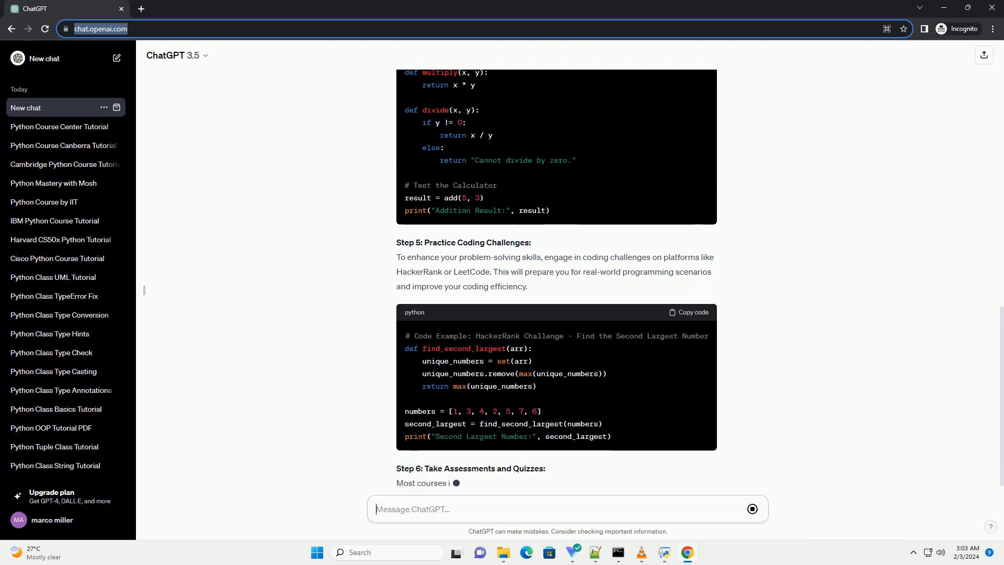
pyautogui.scroll(-3)
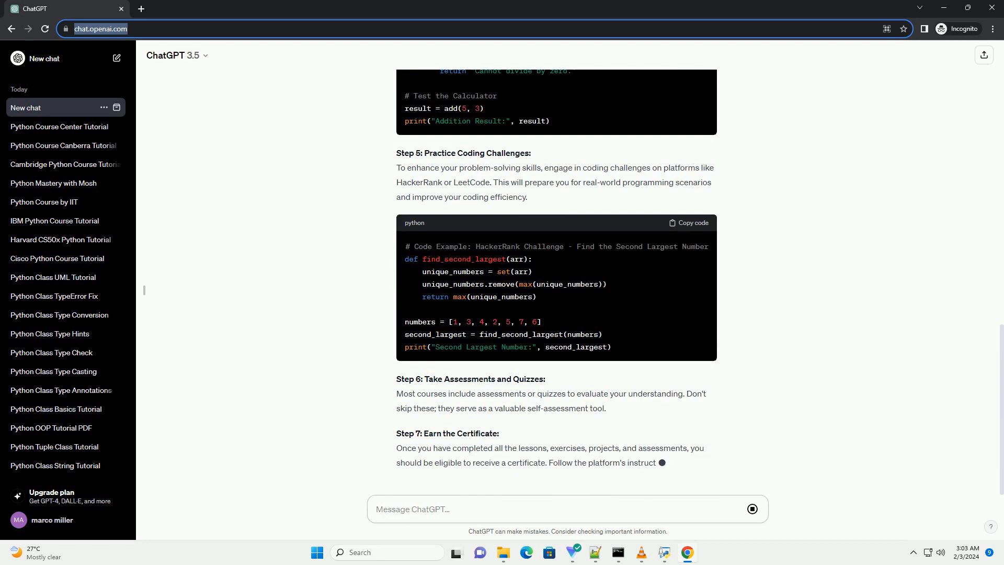
pyautogui.scroll(-3)
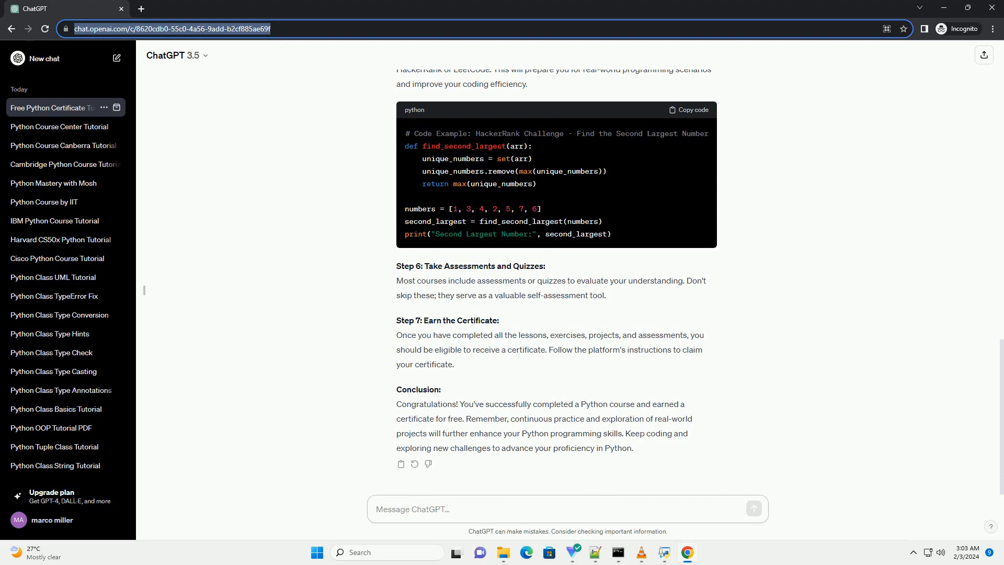
# Wait for the reply to finish, then focus the chat area below the completed Conclusion
pyautogui.click(566, 509)
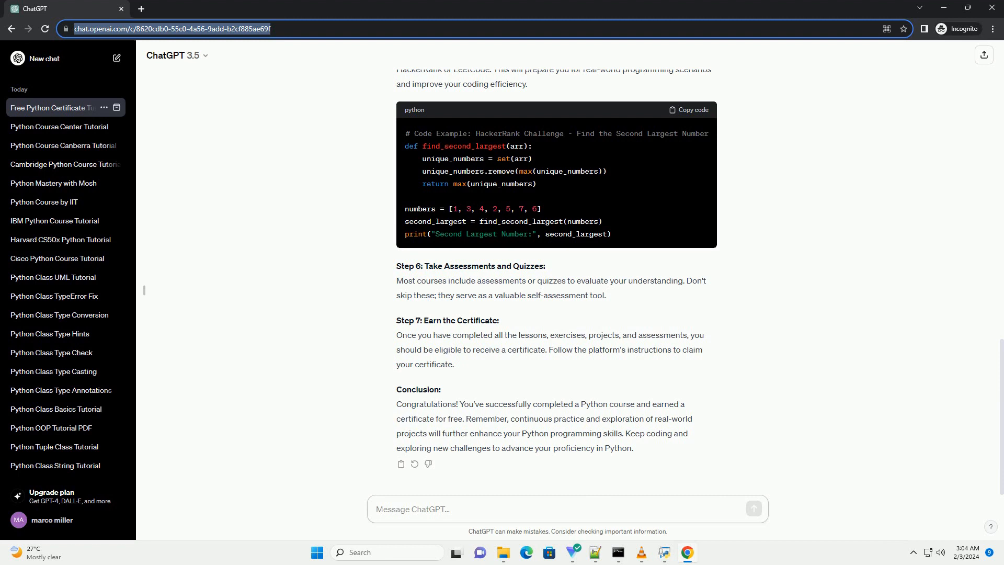
pyautogui.click(566, 509)
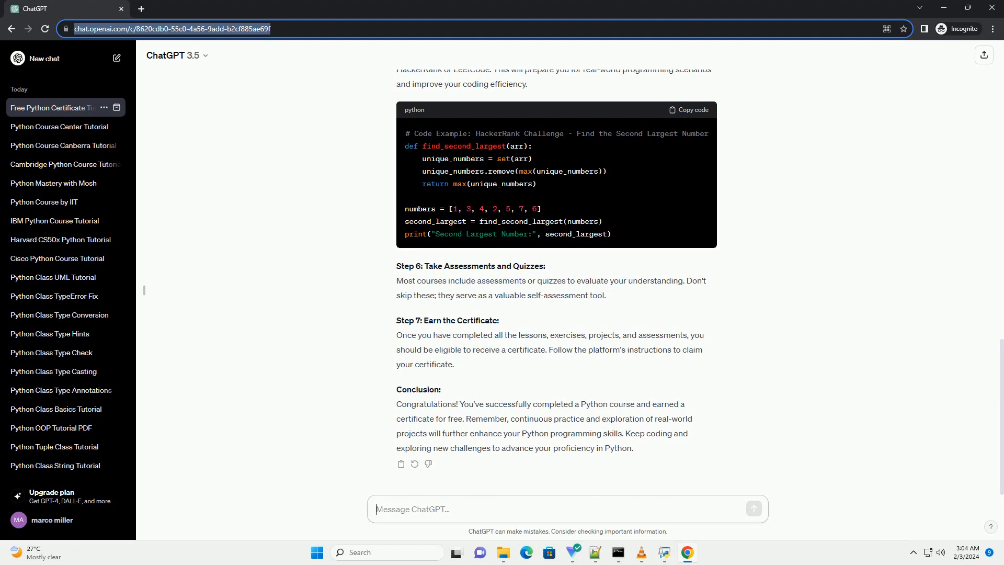